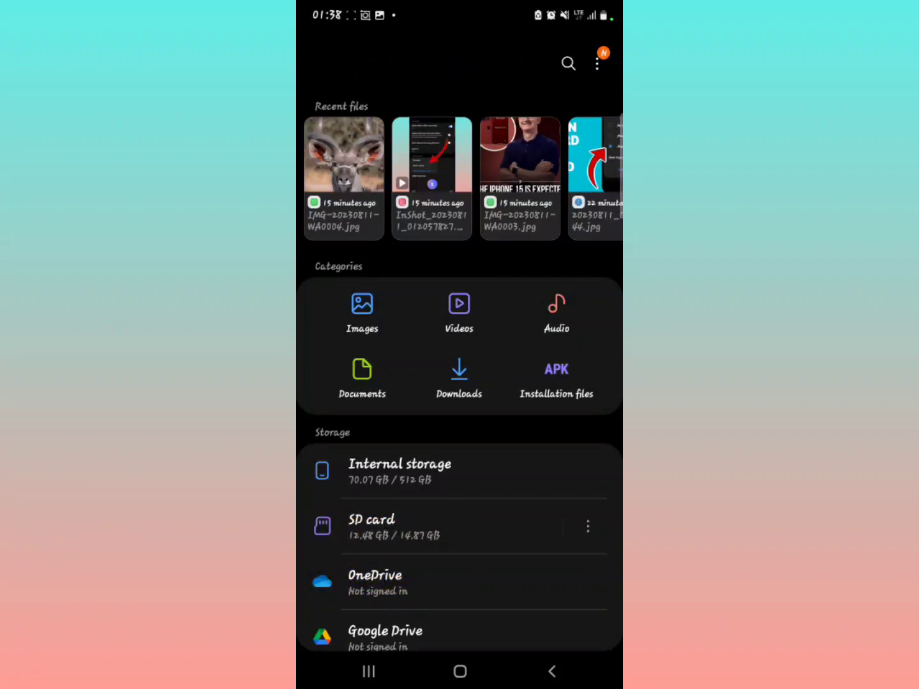
- Reach the My Files settings page from the home screen's three-dot menu
click(598, 62)
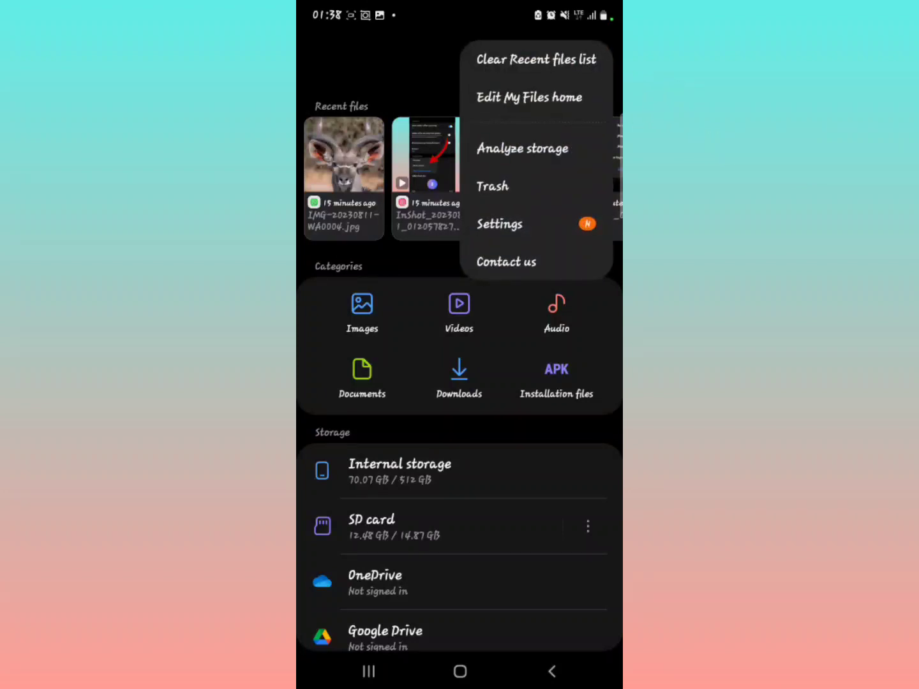
click(500, 225)
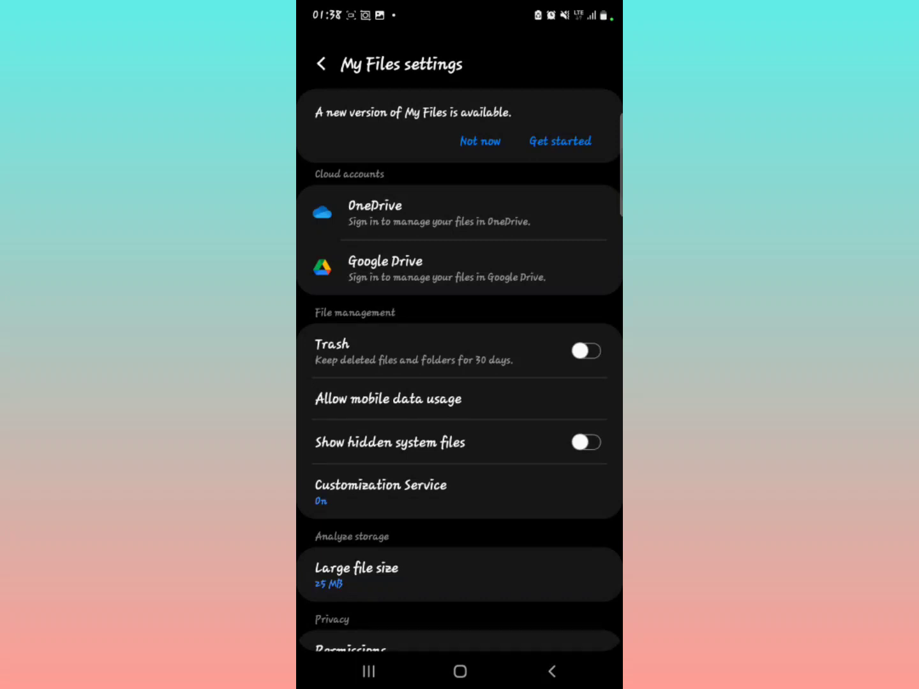
- Switch on the Trash toggle under File management and leave settings
click(586, 351)
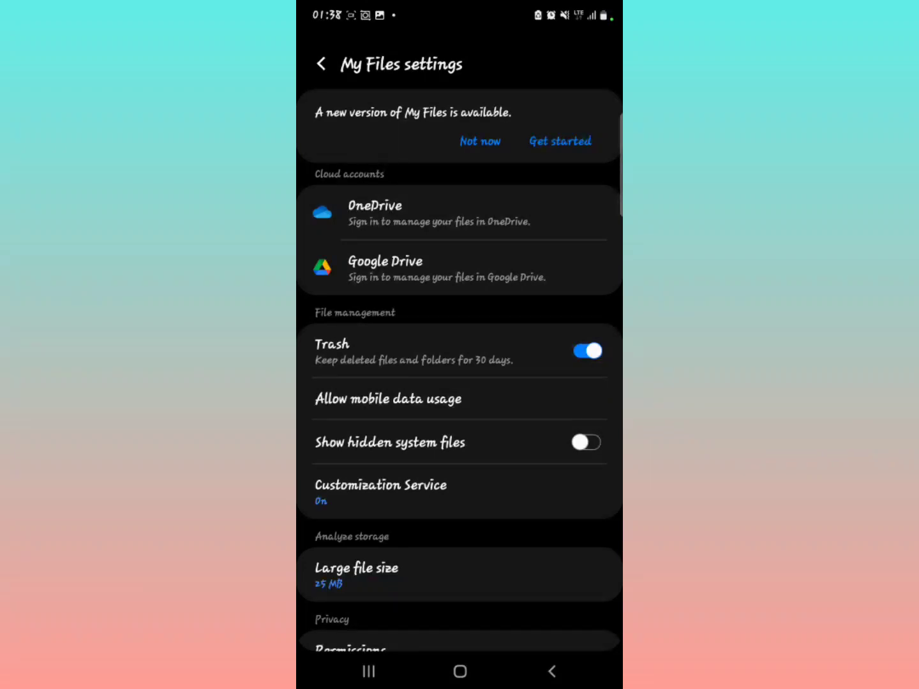
click(322, 64)
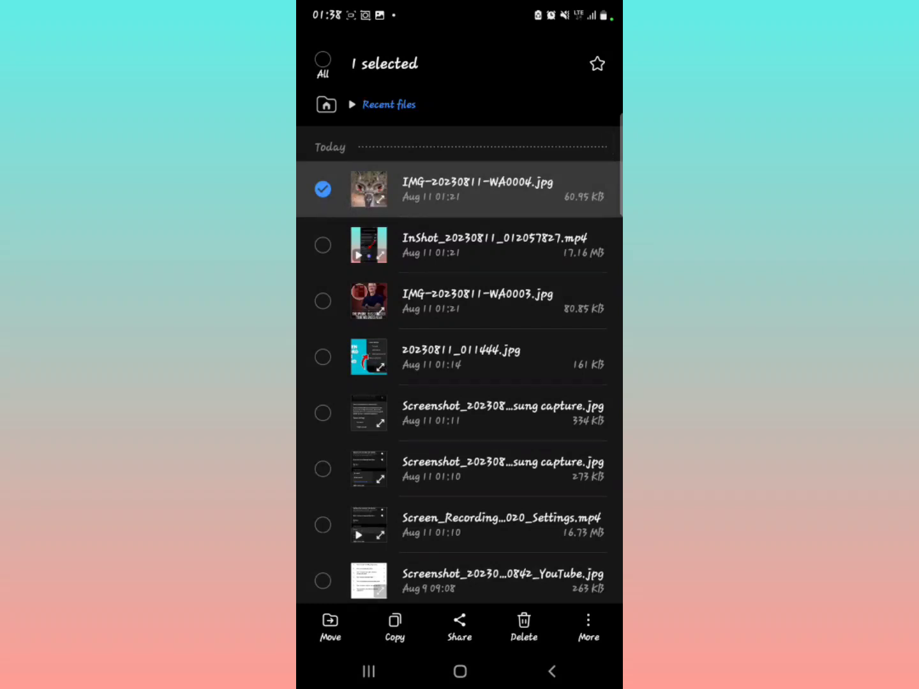
- Delete IMG-20230811-WA0004.jpg, confirming Move to Trash, and return home
click(524, 628)
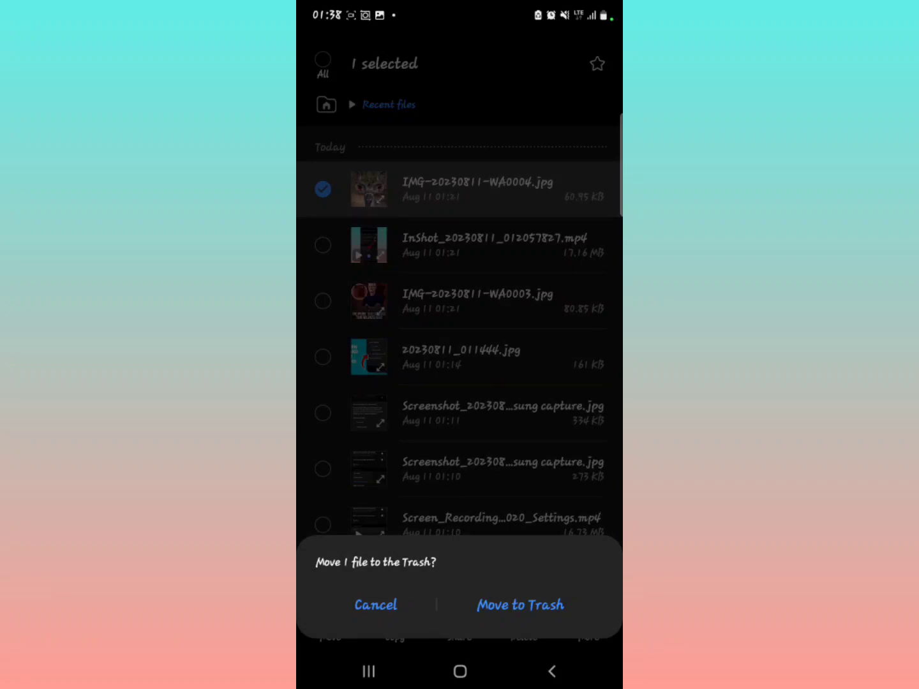
click(521, 605)
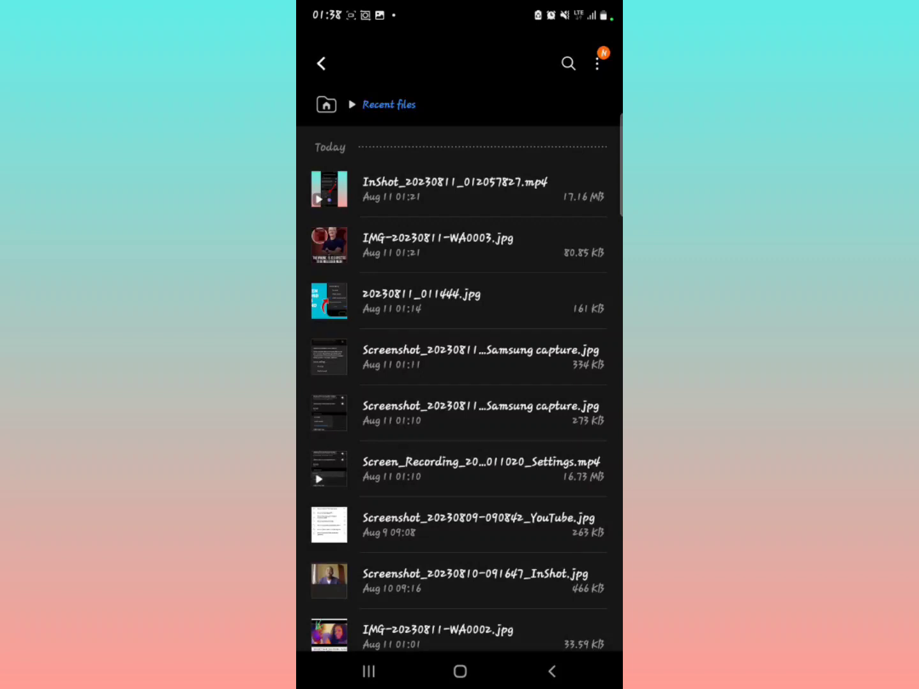
click(322, 64)
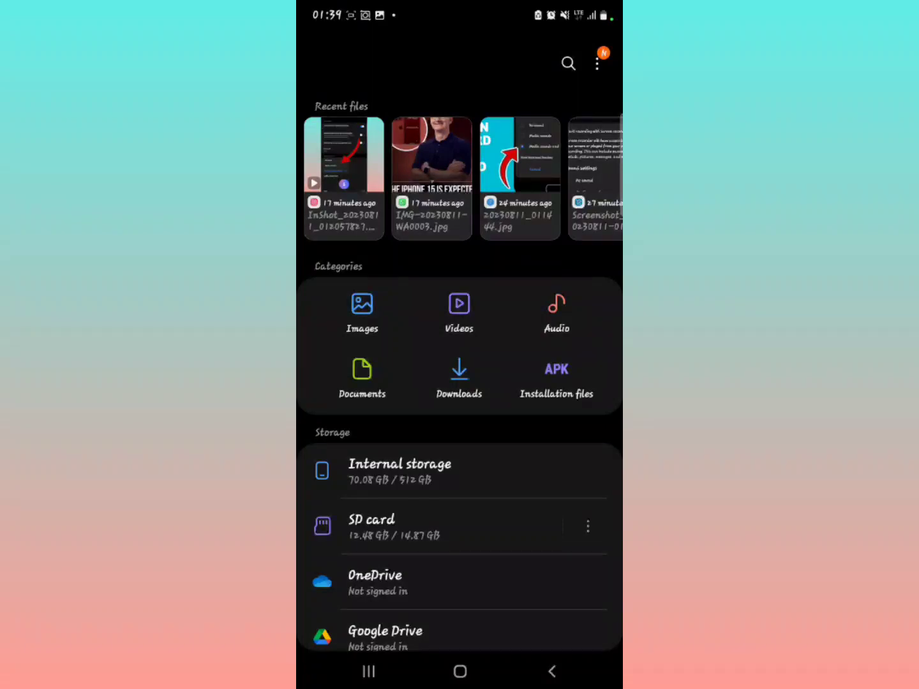
- Reach the Trash from the home screen's three-dot menu
click(596, 62)
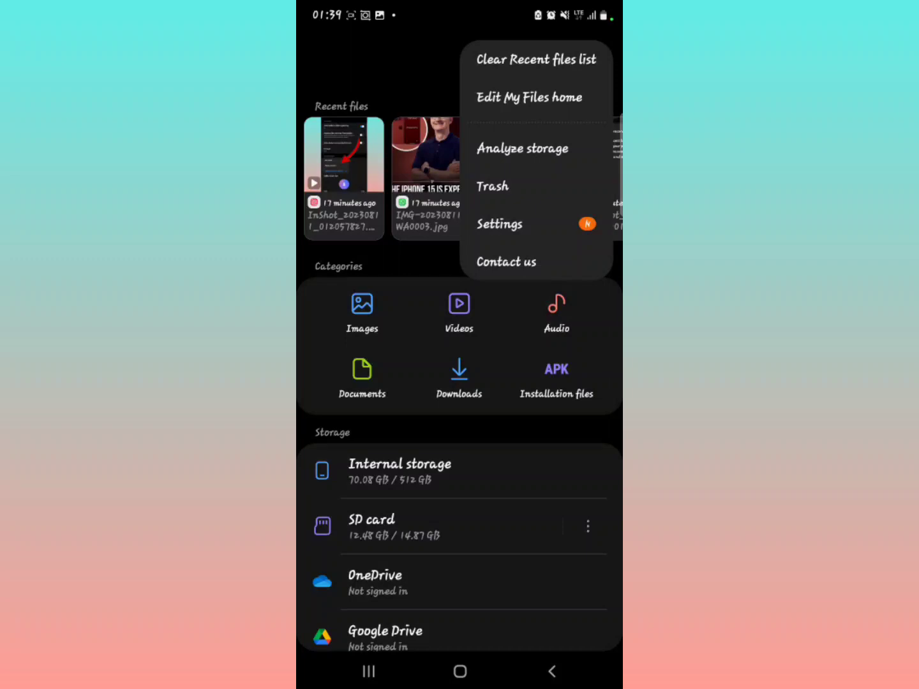
click(493, 186)
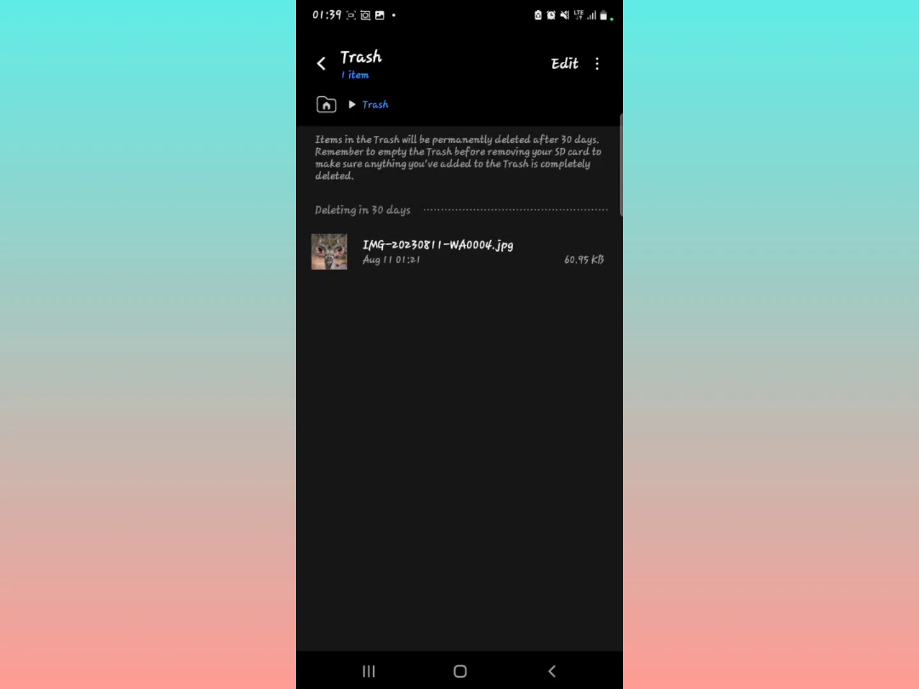
- Select the trashed IMG-20230811-WA0004.jpg, restore it, and return home
click(459, 251)
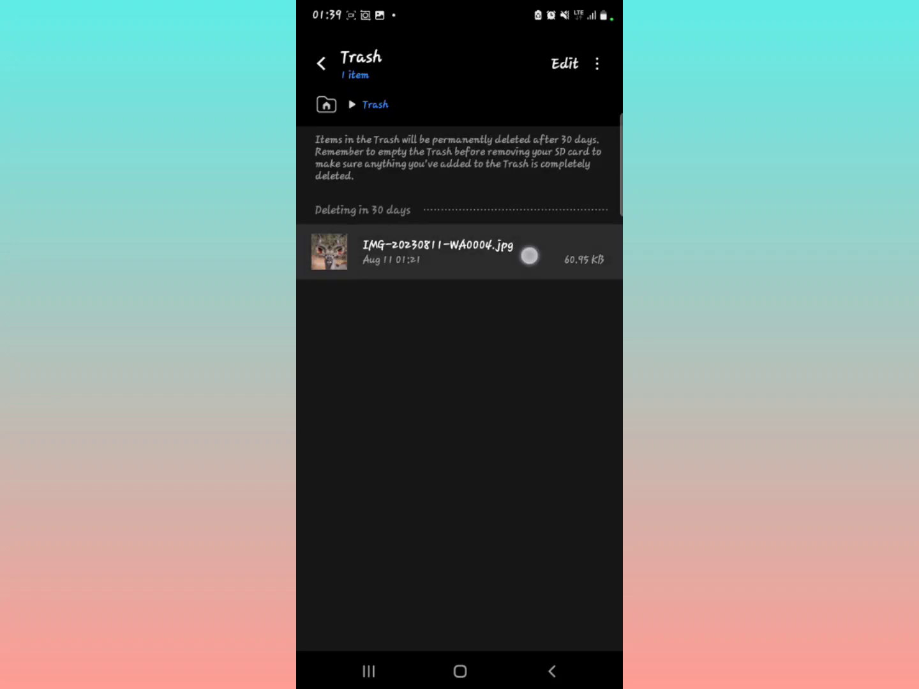
click(530, 255)
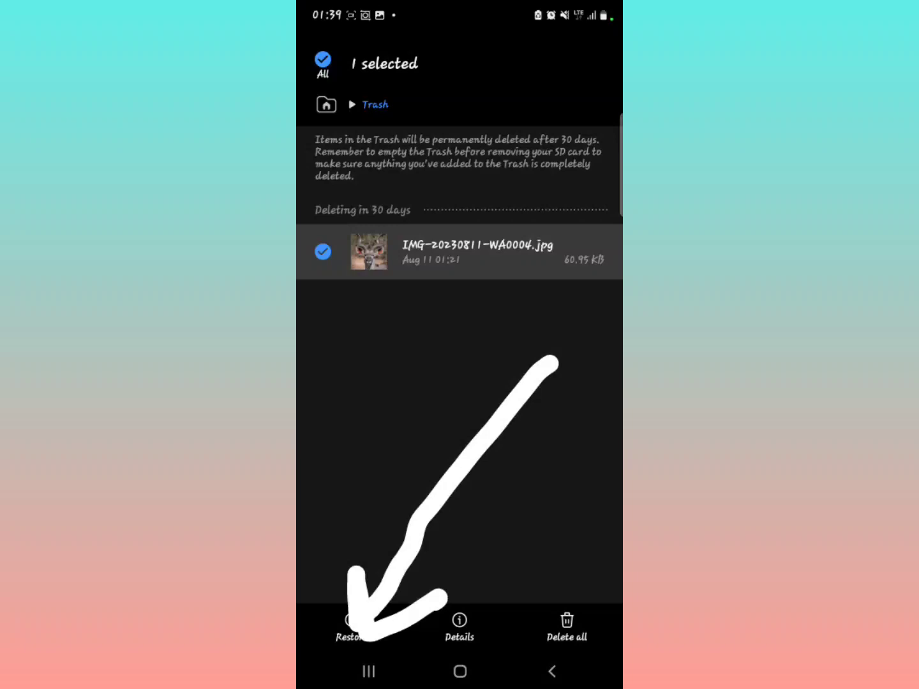
click(348, 623)
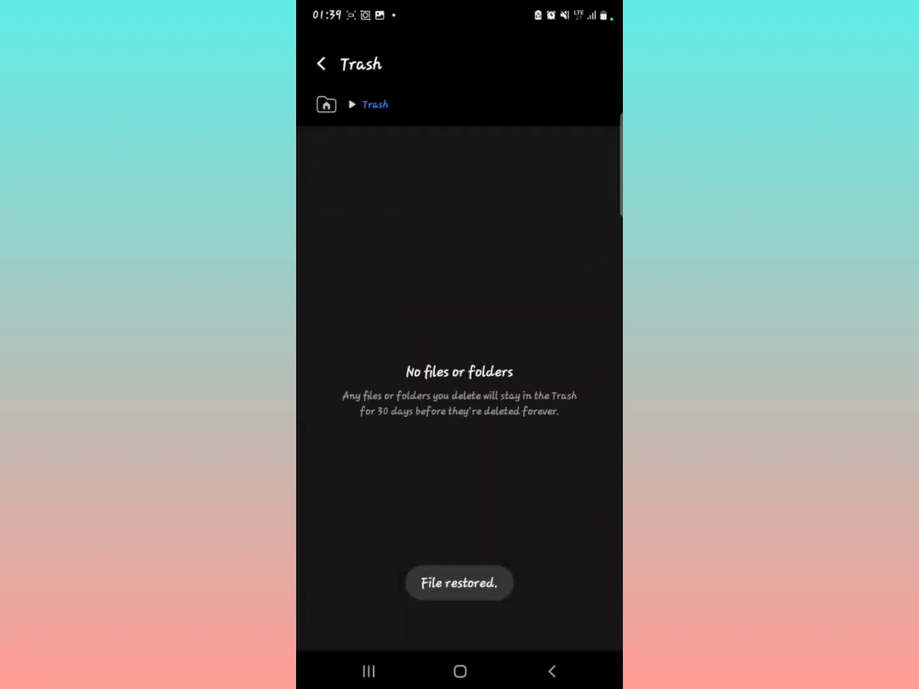
click(321, 64)
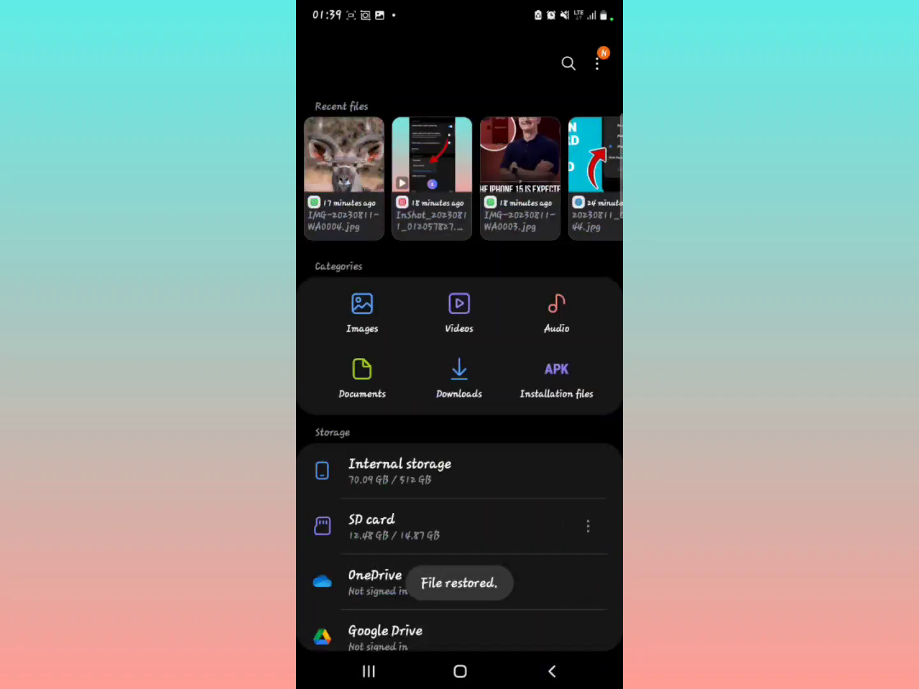